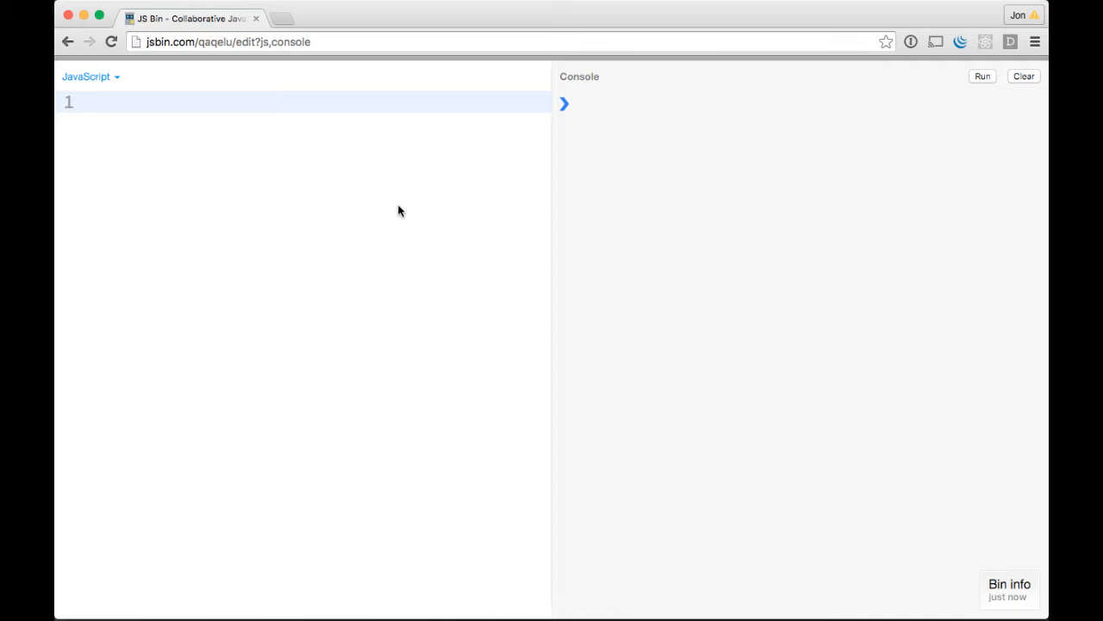
Step: Declare var mySet = new Set(); in the JavaScript panel
{"action": "type", "text": "var mySet"}
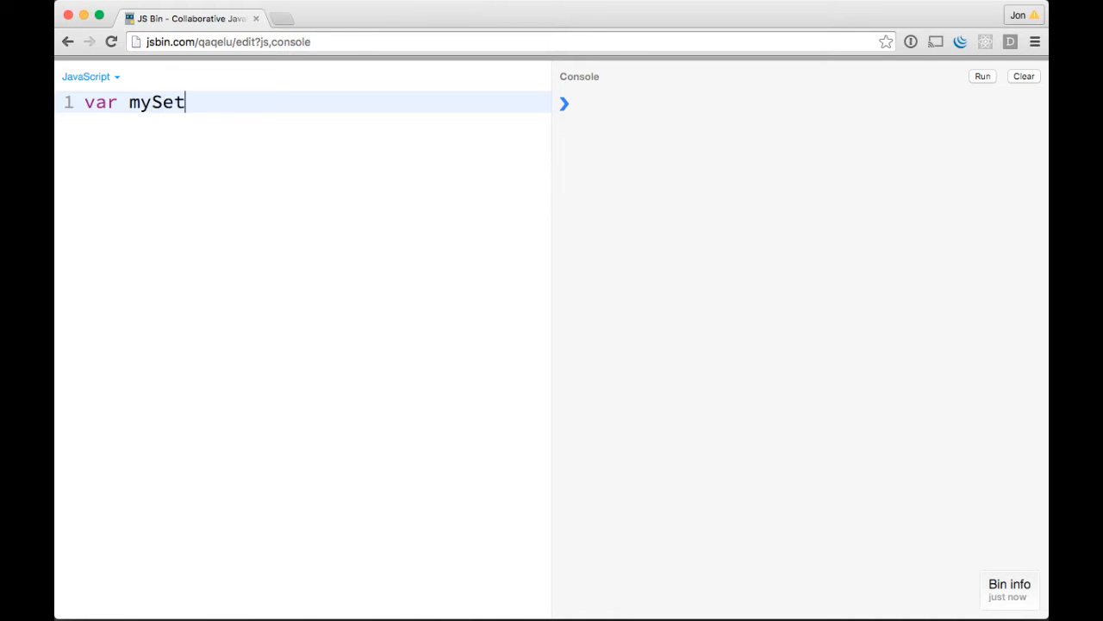
{"action": "type", "text": "= new S"}
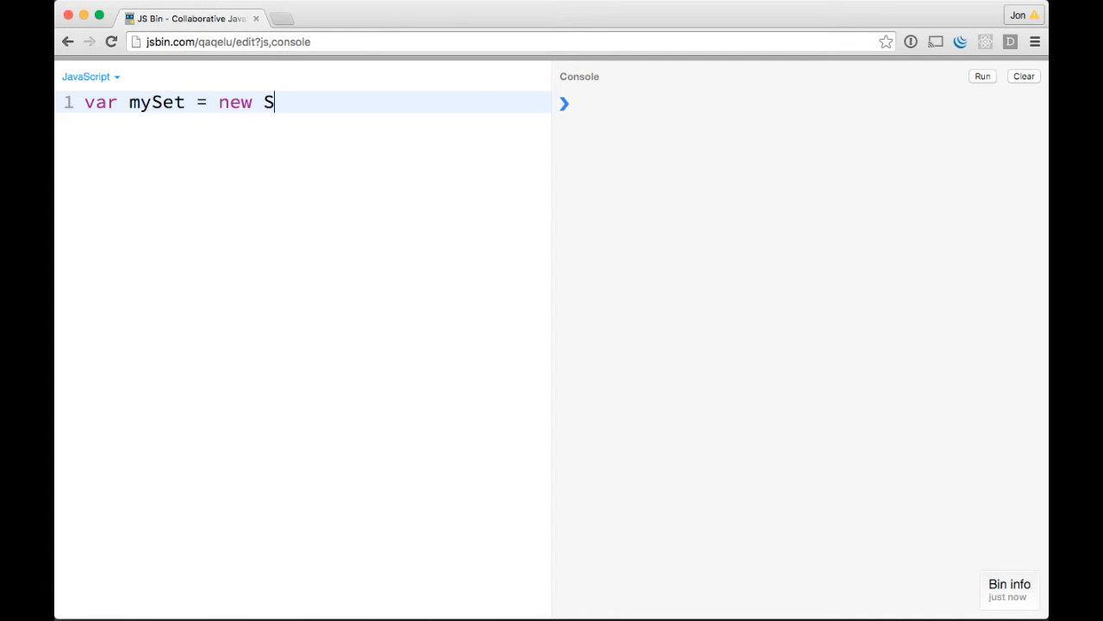
{"action": "type", "text": "et();"}
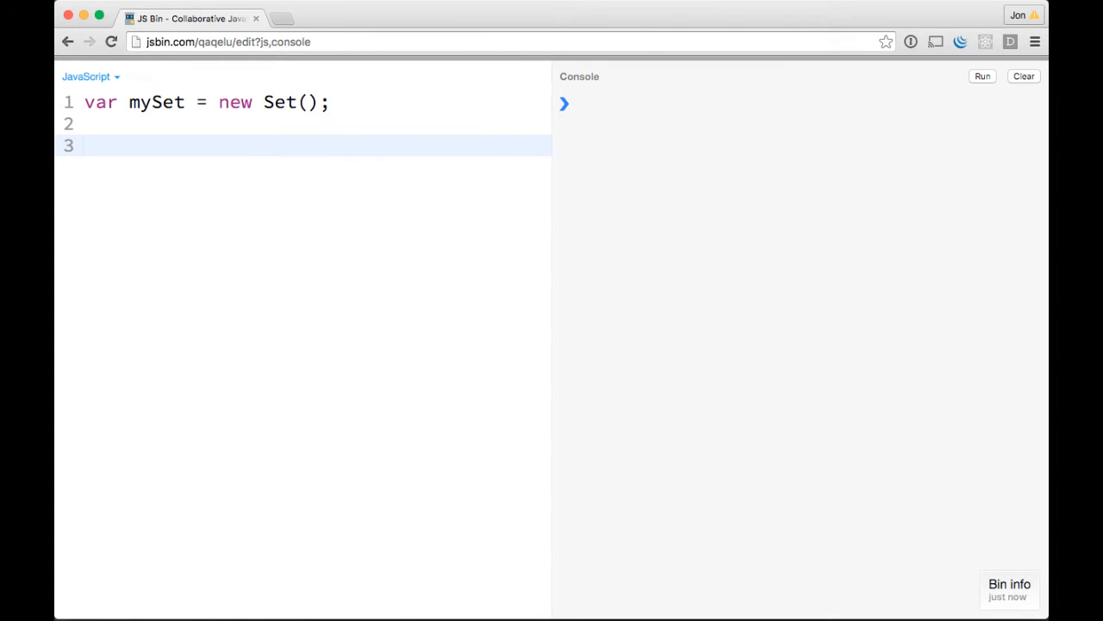
Step: Add 10 and the string 'foo' to mySet with two add calls
{"action": "type", "text": "mySet.add(10);"}
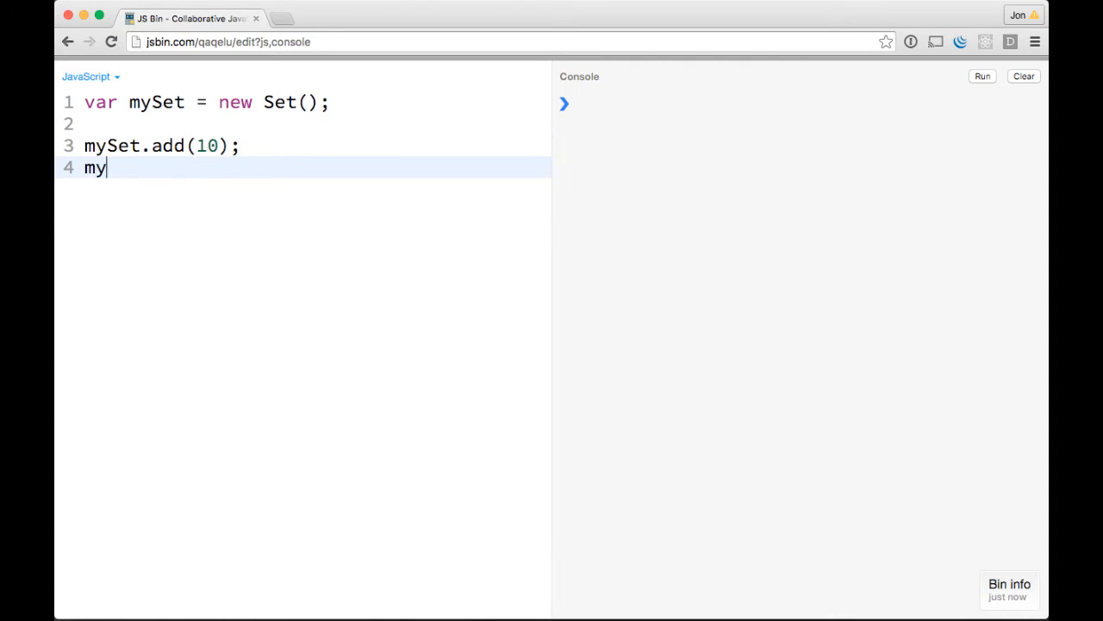
{"action": "type", "text": "Set.add('')"}
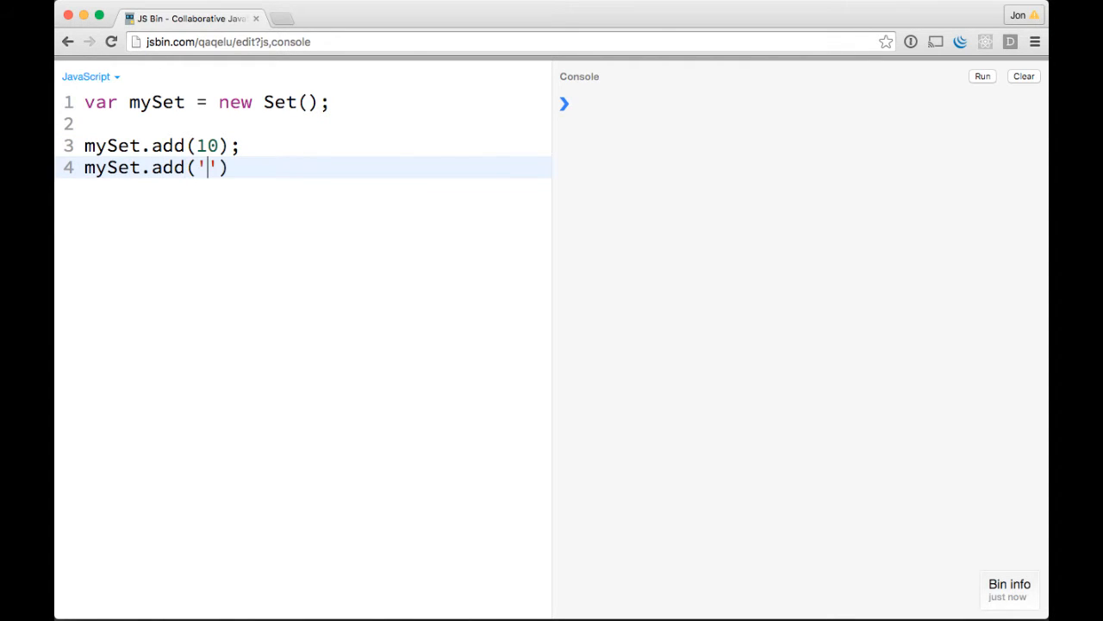
{"action": "type", "text": "foo"}
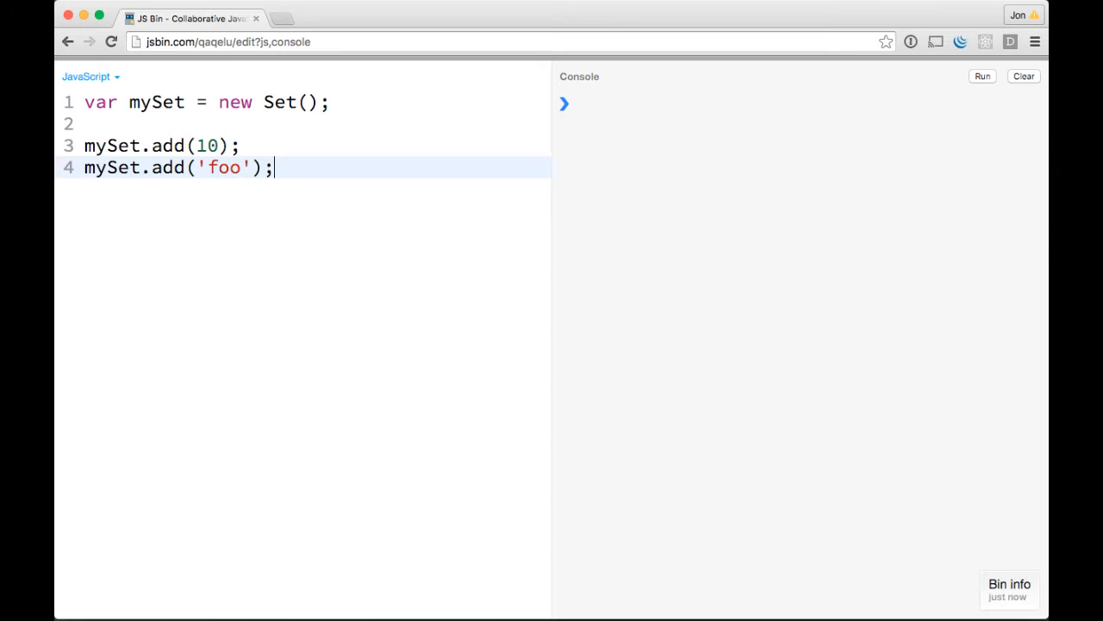
{"action": "key", "text": "Enter"}
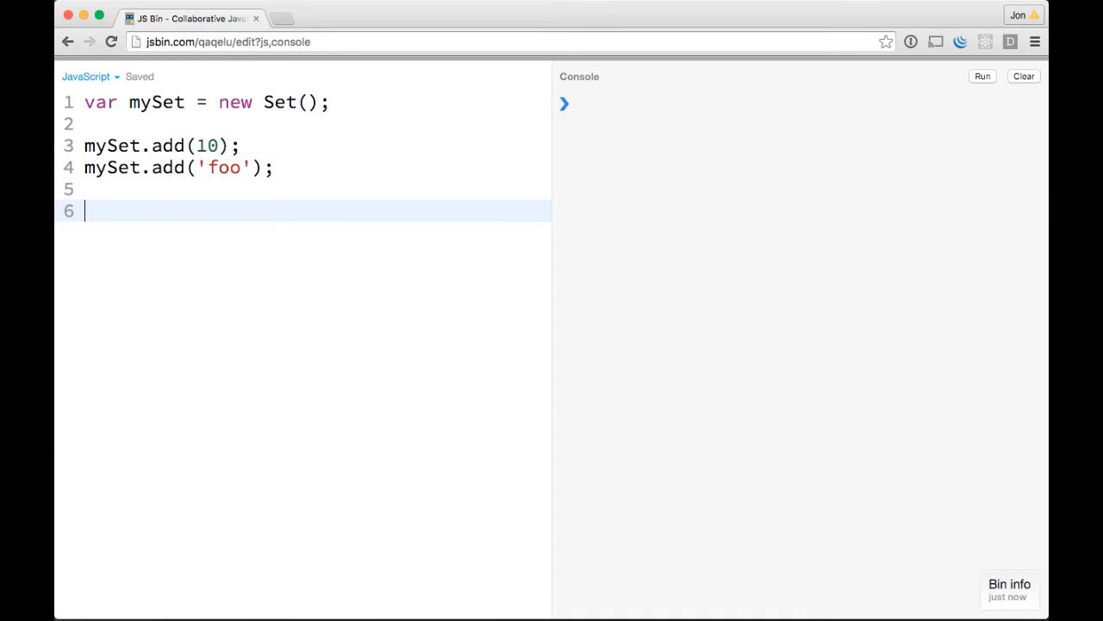
Step: Add the object {'foo': 'bar'} to mySet and remove the stray blank line
{"action": "type", "text": "mySet.add"}
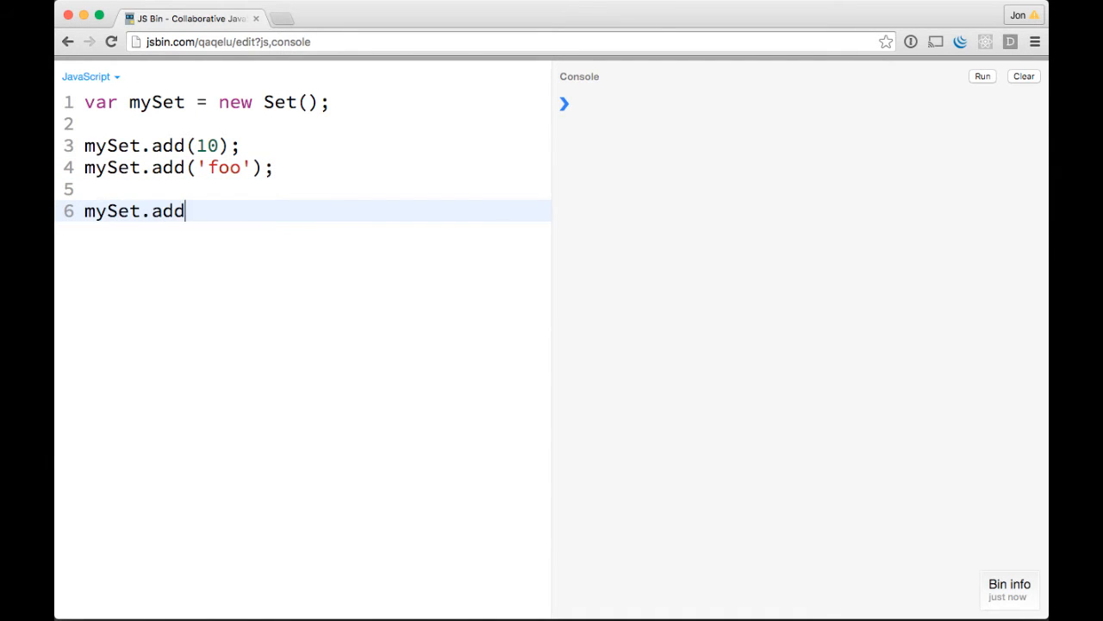
{"action": "type", "text": "({})"}
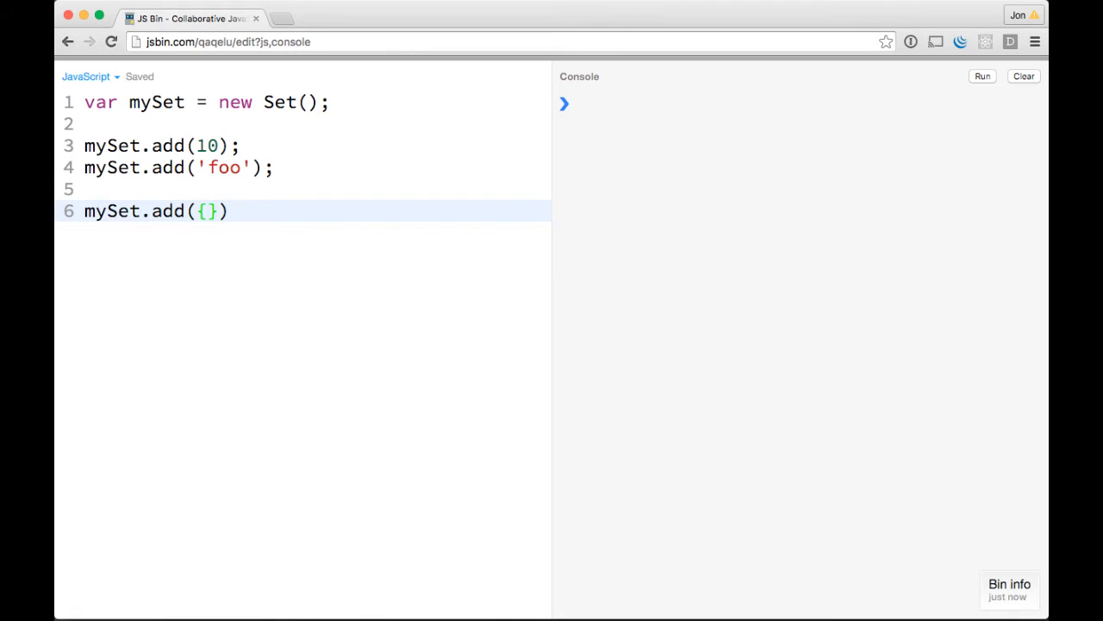
{"action": "type", "text": "'foo': bar"}
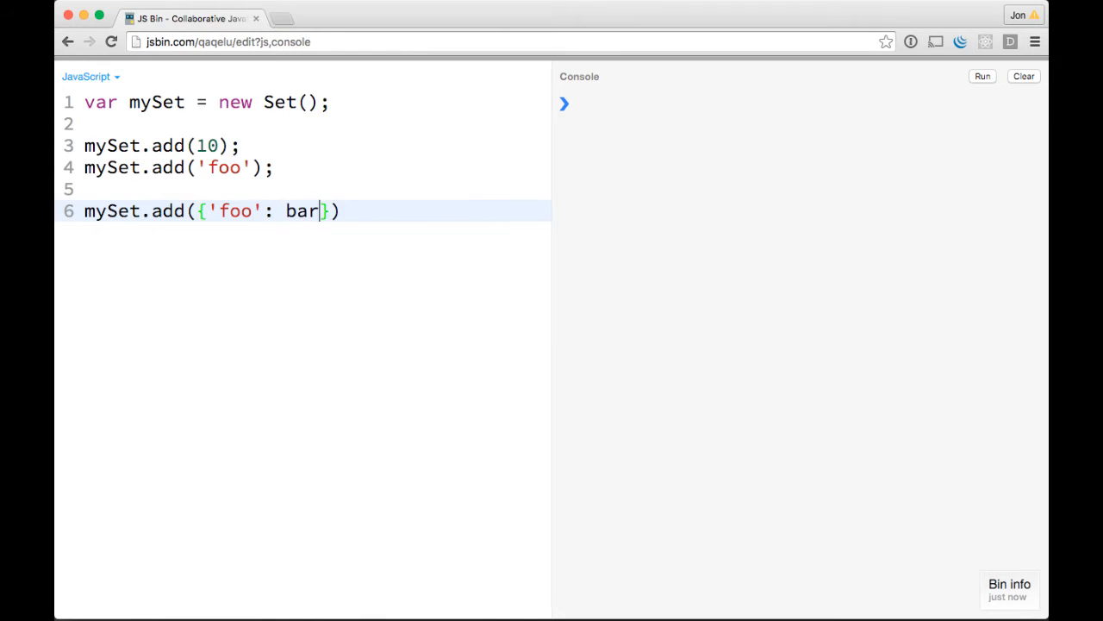
{"action": "type", "text": "'"}
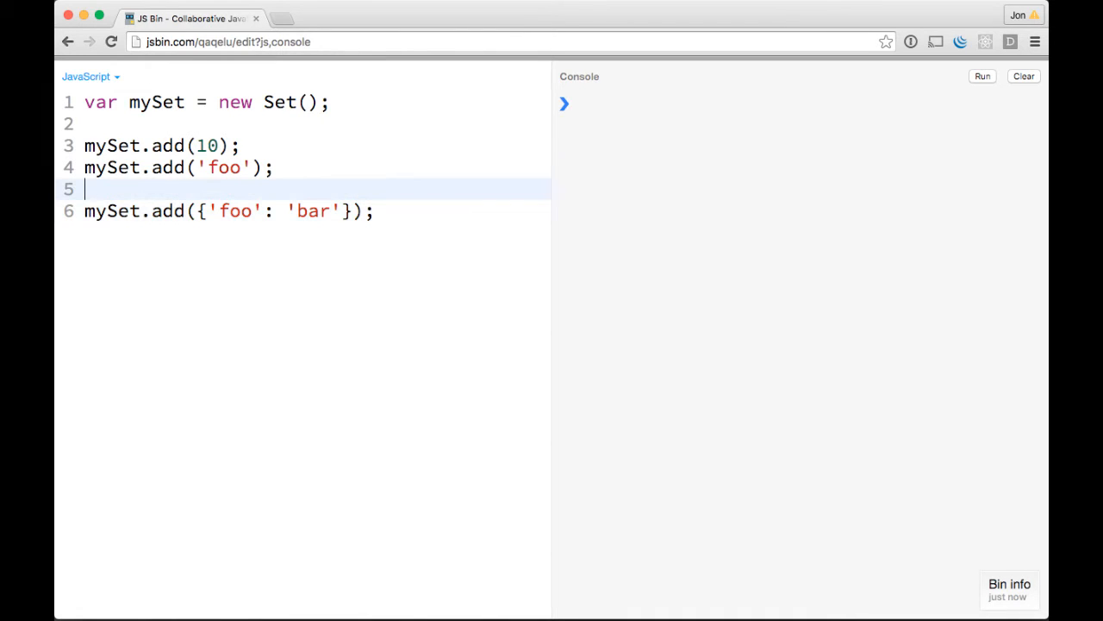
{"action": "key", "text": "Backspace"}
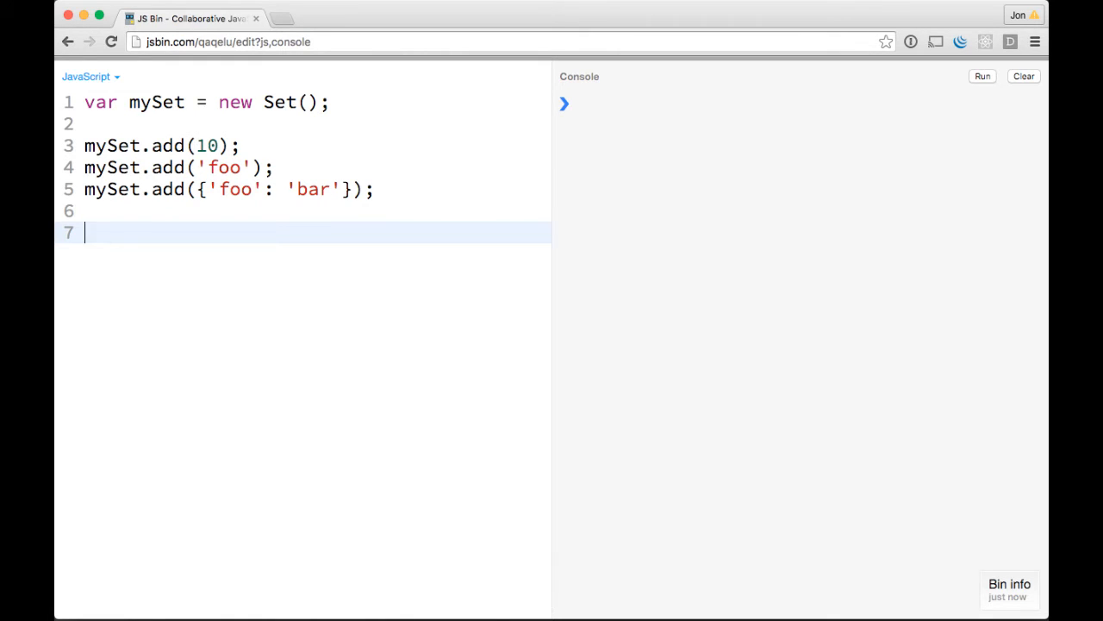
Step: Log mySet.size and run the script so the console prints 3
{"action": "type", "text": "conso"}
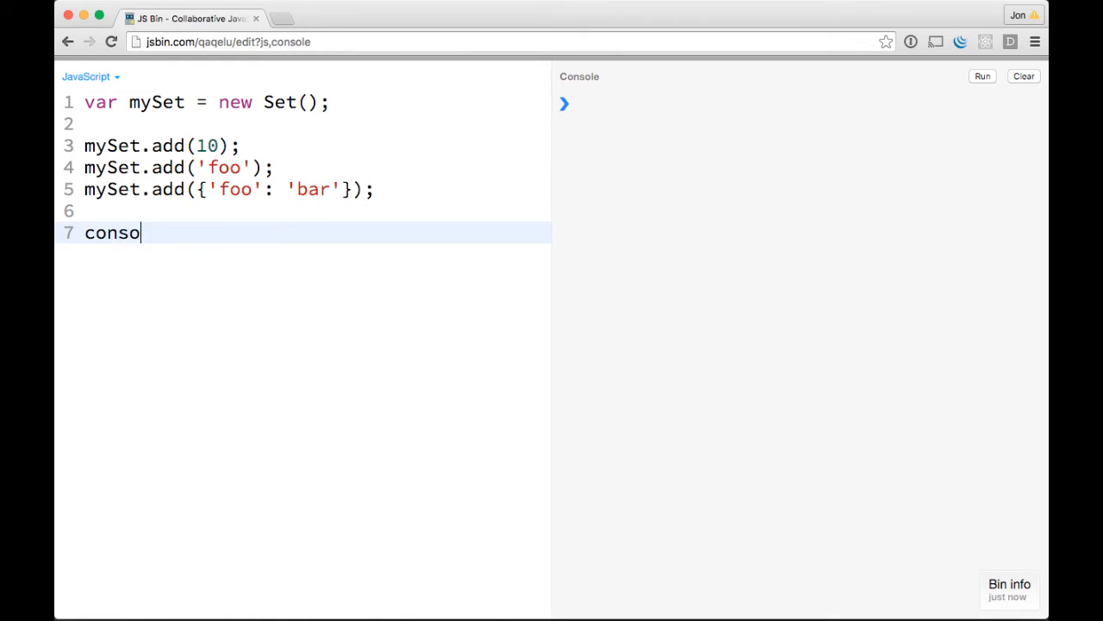
{"action": "type", "text": "le.log(mySe"}
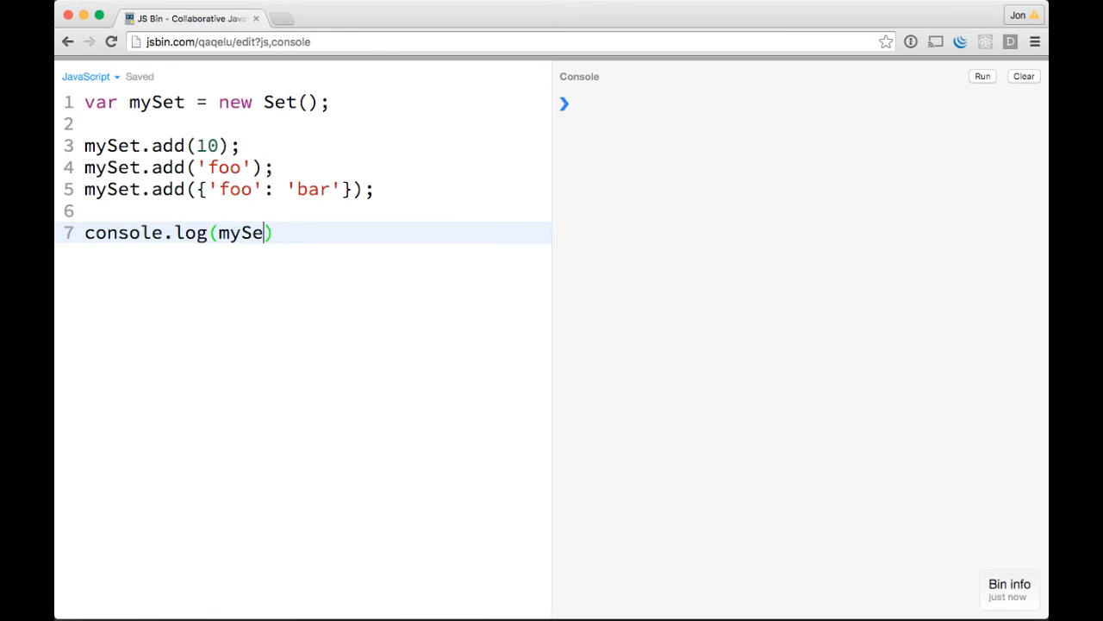
{"action": "type", "text": "t.size);"}
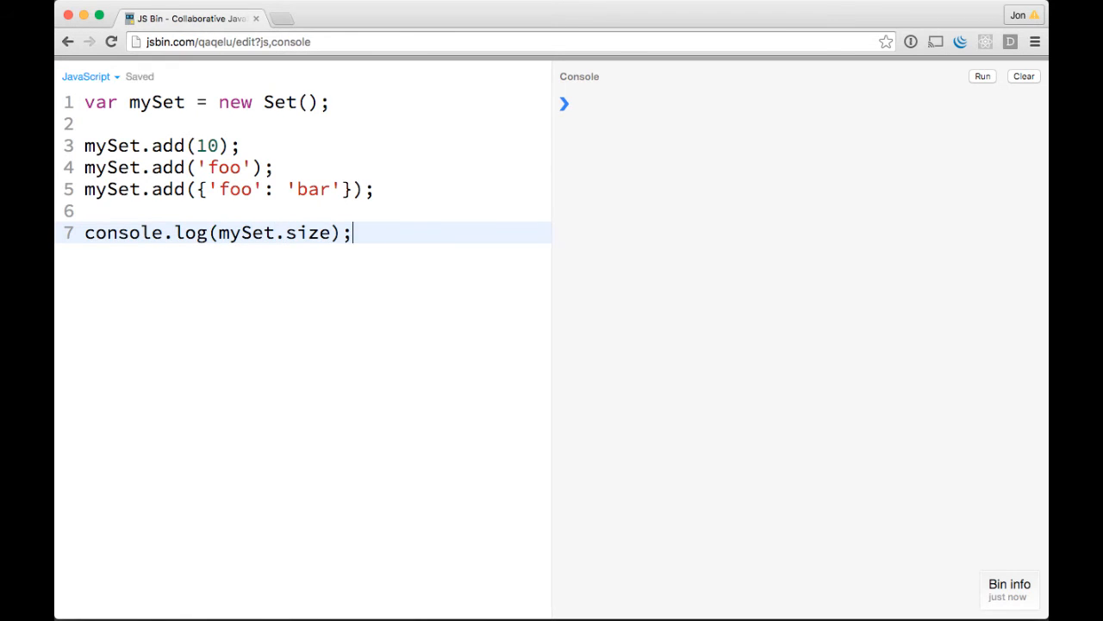
{"action": "left_click", "coordinate": [983, 76]}
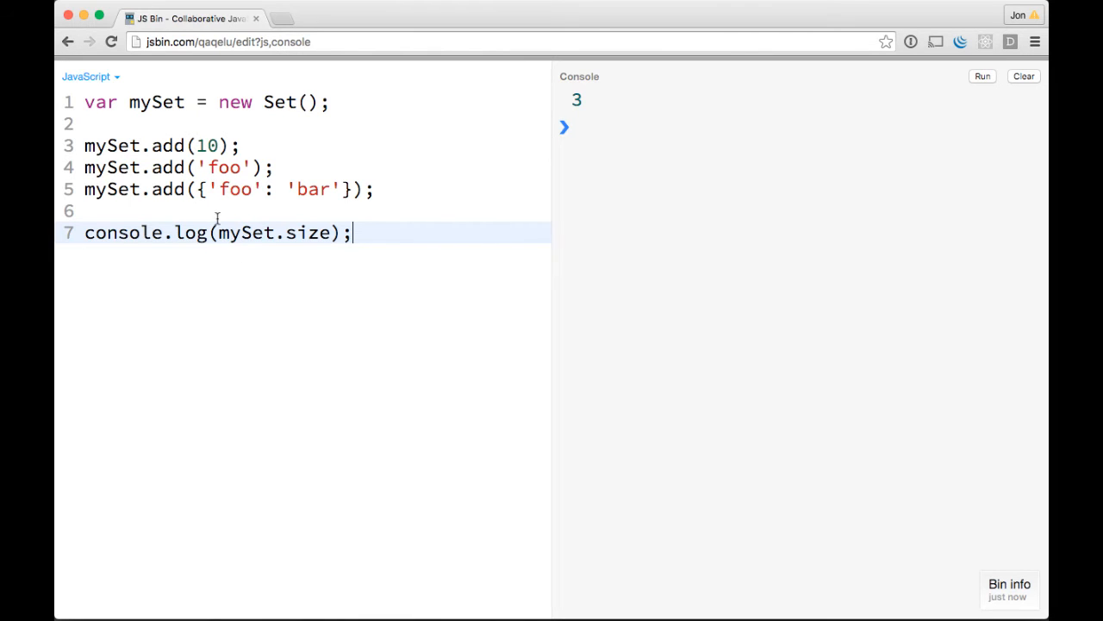
{"action": "mouse_move", "coordinate": [345, 224]}
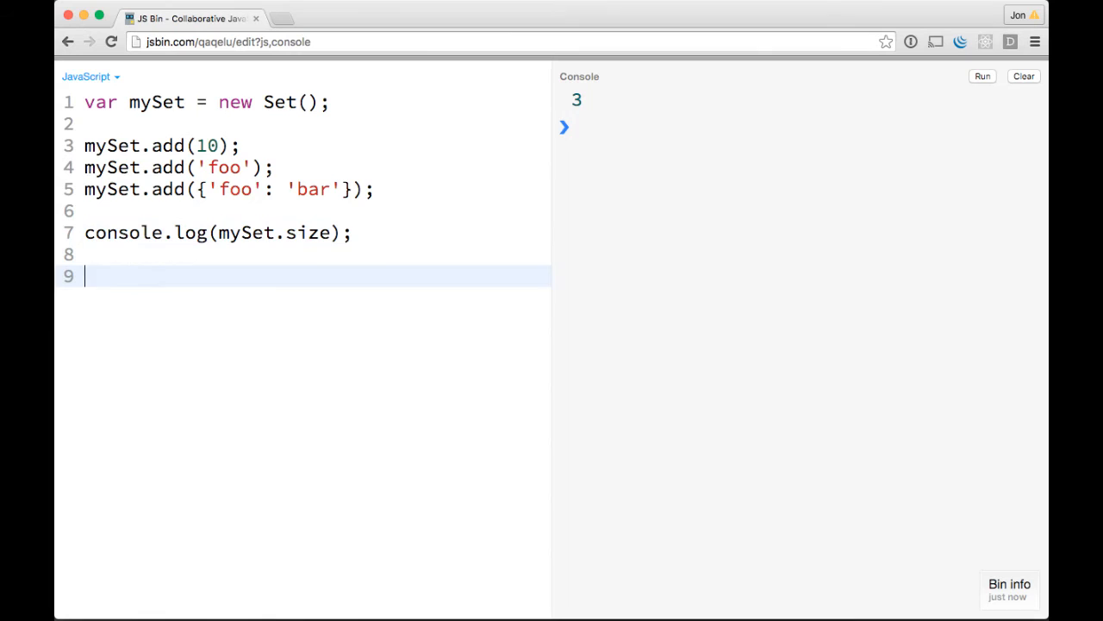
Step: Delete 'foo' from mySet, log the size again, and clear the old console output
{"action": "type", "text": "mySe"}
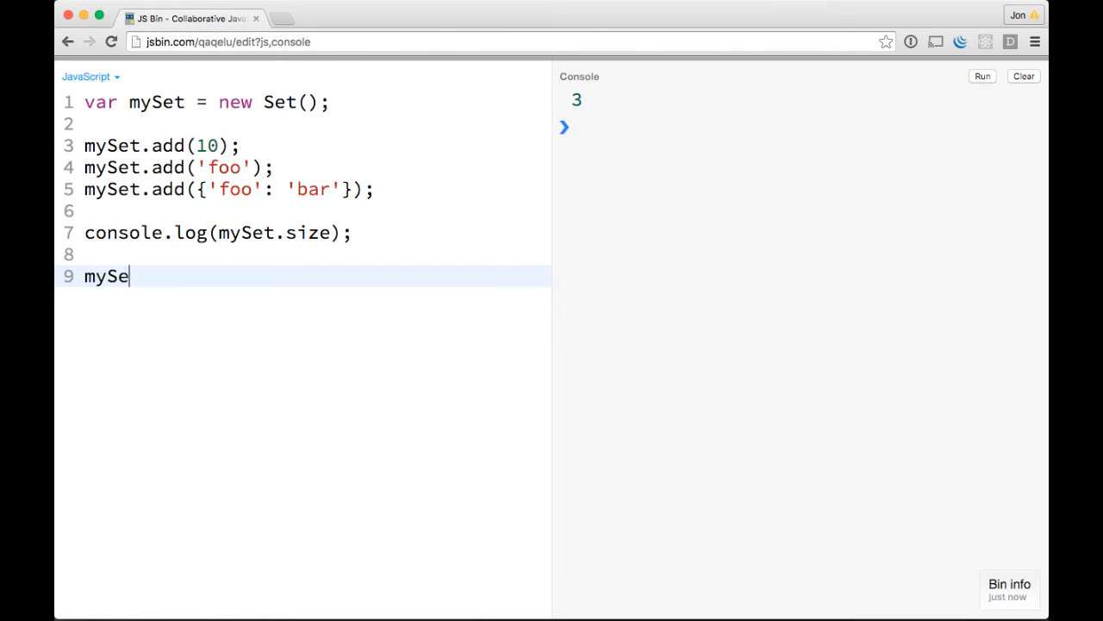
{"action": "type", "text": "t.delete()"}
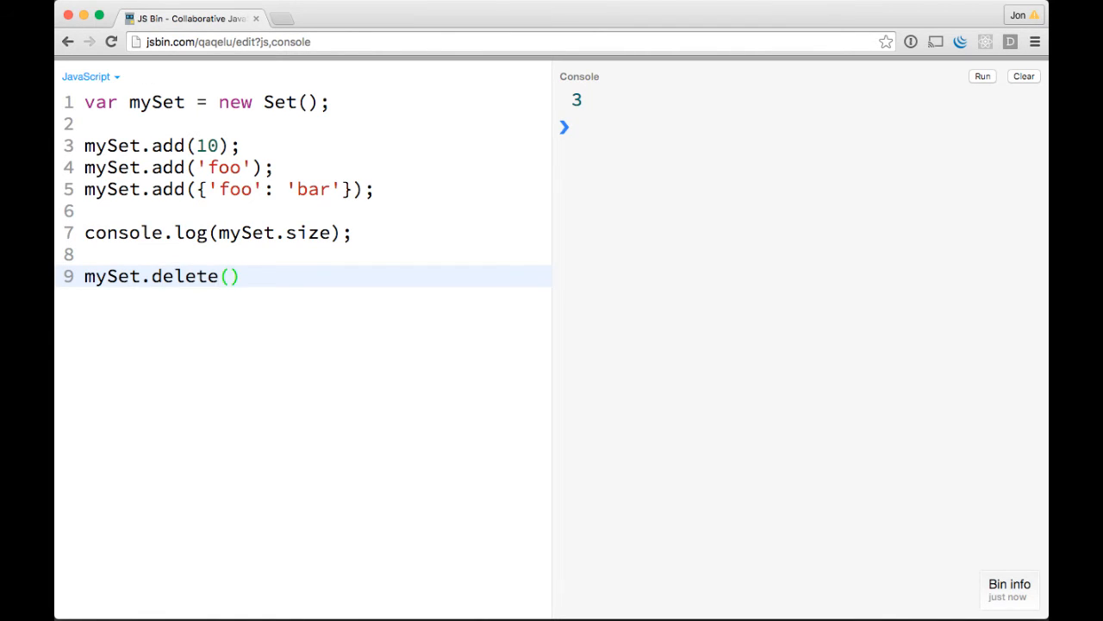
{"action": "type", "text": "'foo';"}
{"action": "type", "text": "console.log(mySet.size);"}
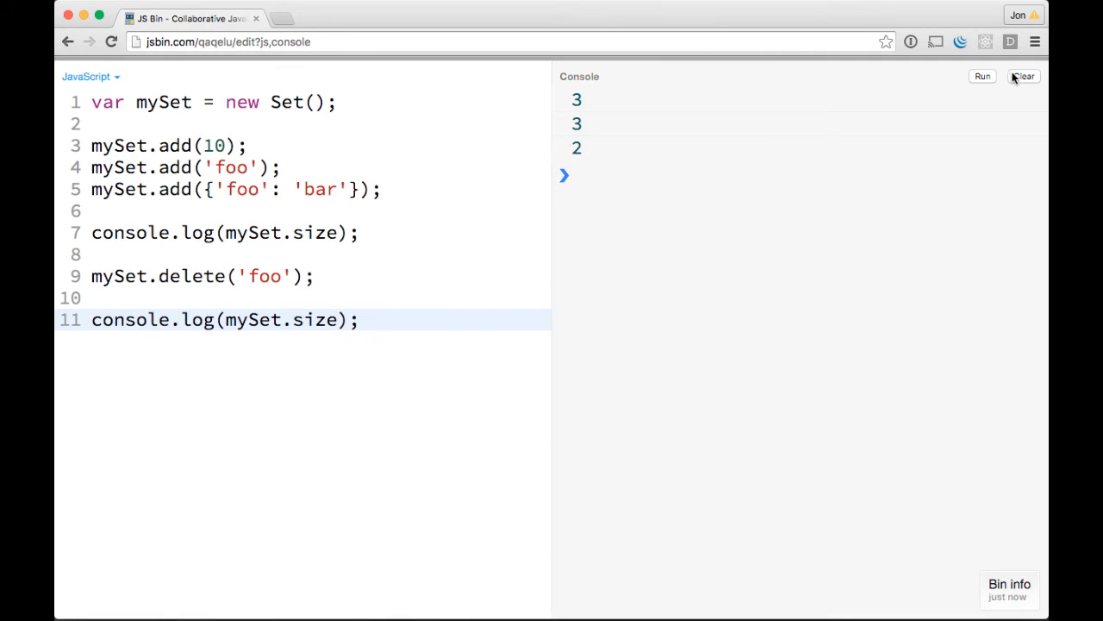
{"action": "left_click", "coordinate": [1024, 76]}
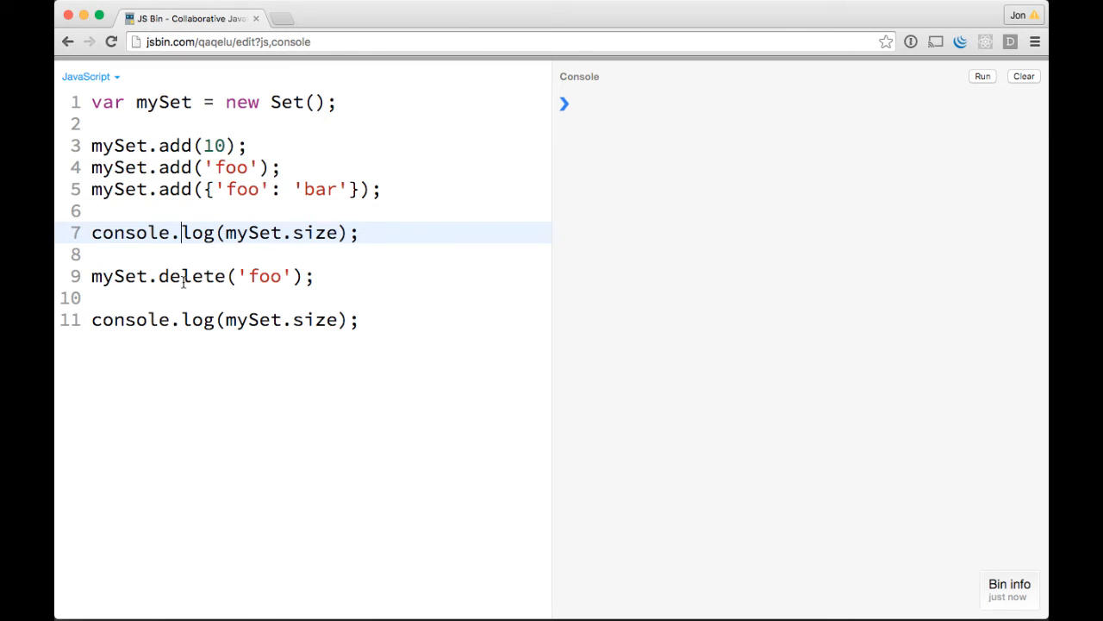
Step: Change the last log from mySet.size to mySet.has(10), which prints true
{"action": "double_click", "coordinate": [317, 319]}
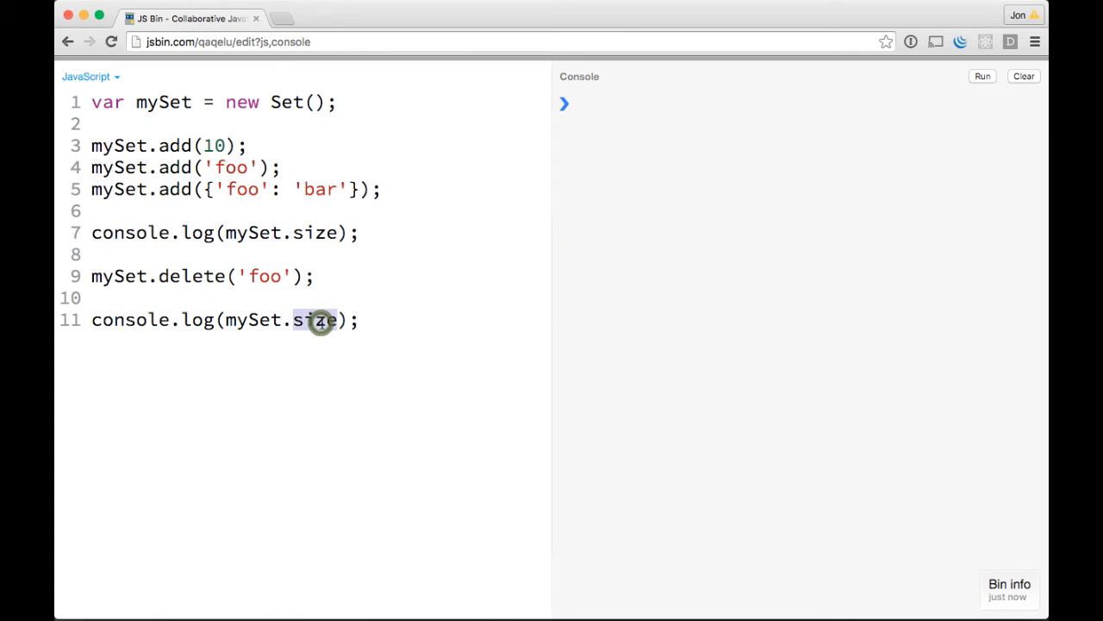
{"action": "type", "text": "has"}
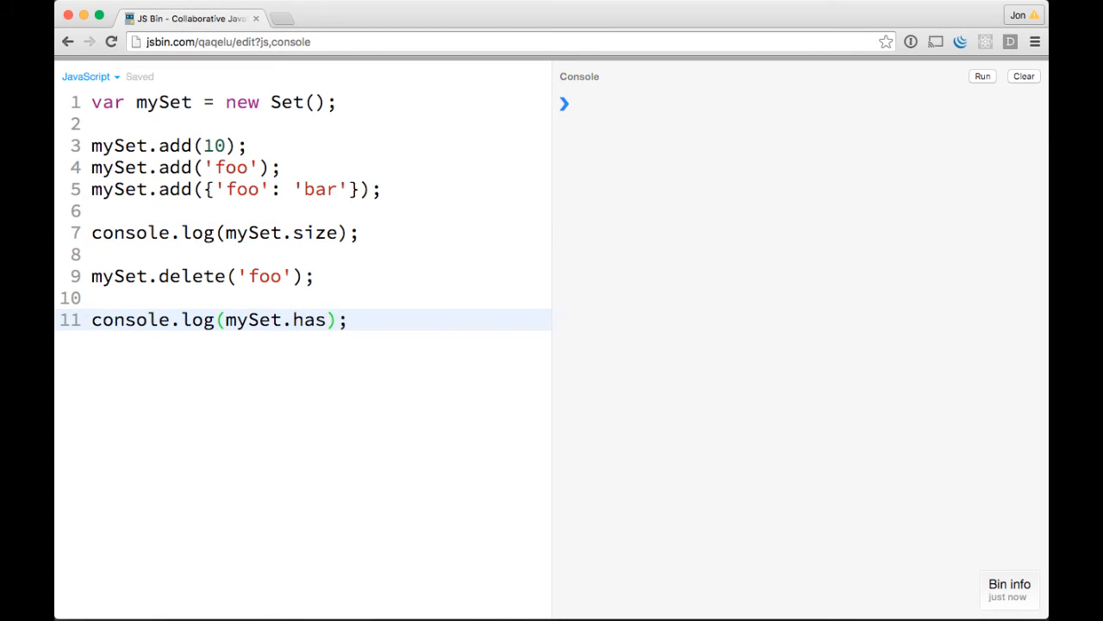
{"action": "type", "text": "10)"}
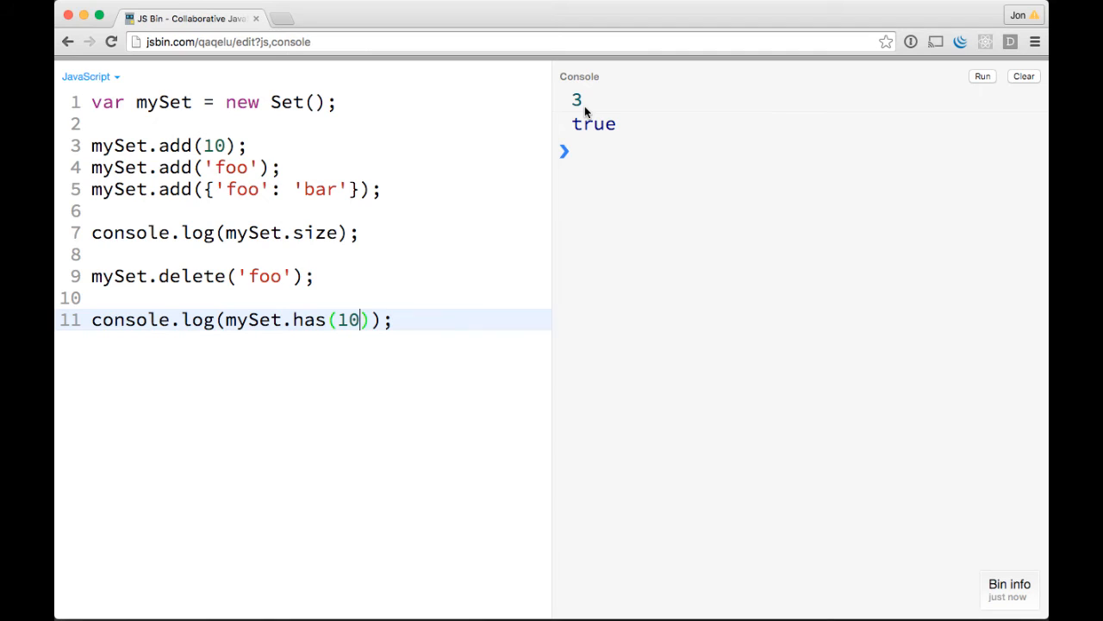
{"action": "mouse_move", "coordinate": [555, 127]}
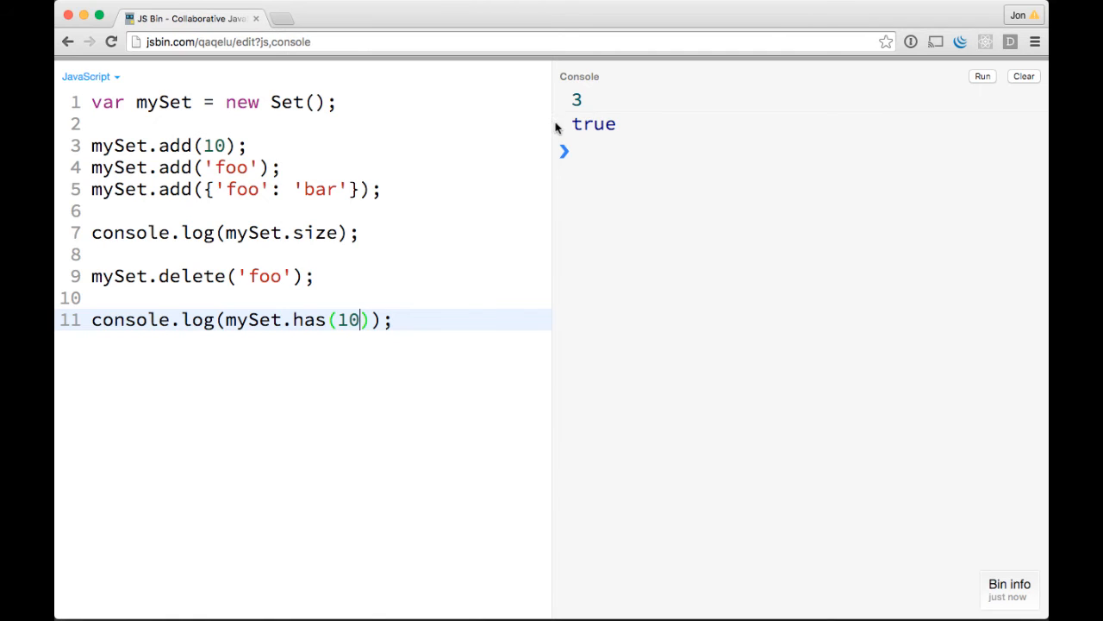
{"action": "mouse_move", "coordinate": [548, 125]}
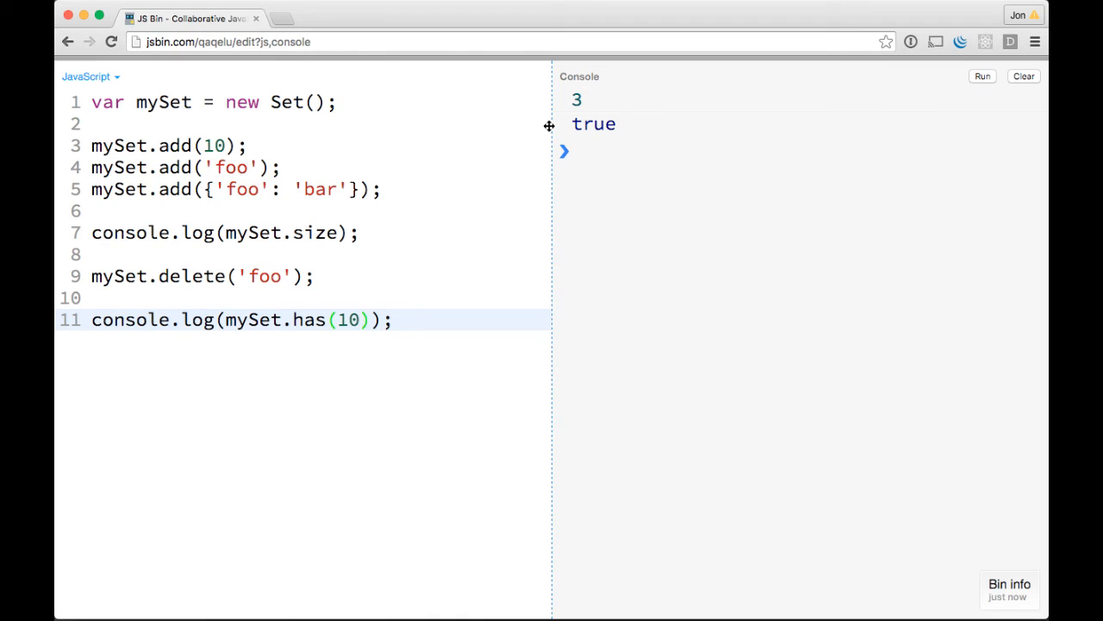
Step: Remove the size, delete and has lines from the script
{"action": "left_click_drag", "start_coordinate": [91, 233], "coordinate": [390, 319]}
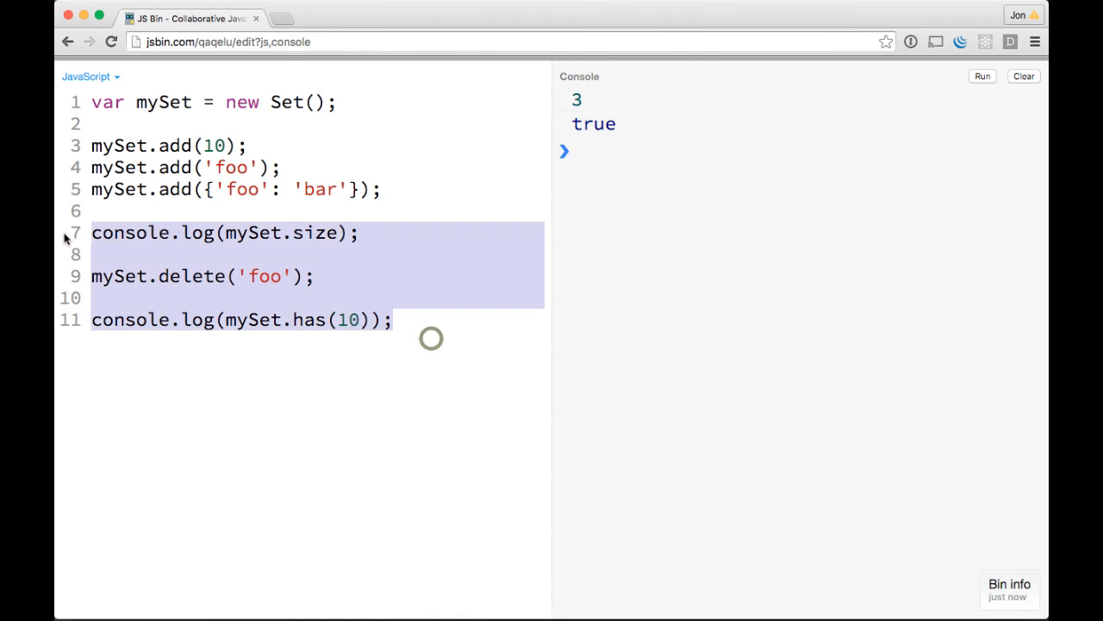
{"action": "key", "text": "Delete"}
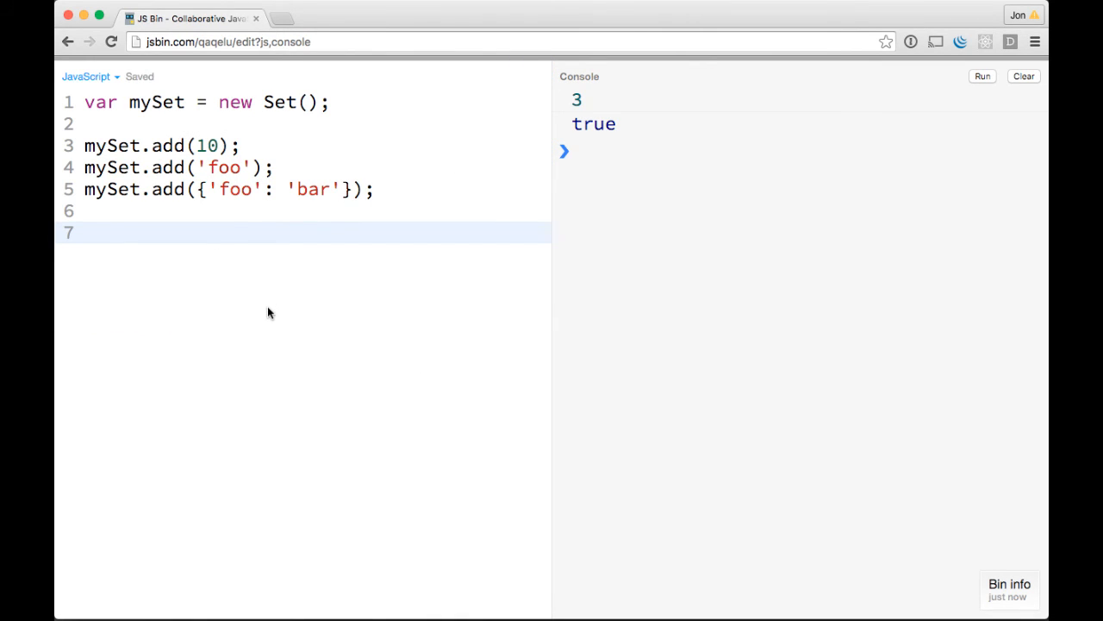
Step: Write for (let item of mySet) { console.log(item); } to log each item
{"action": "type", "text": "for"}
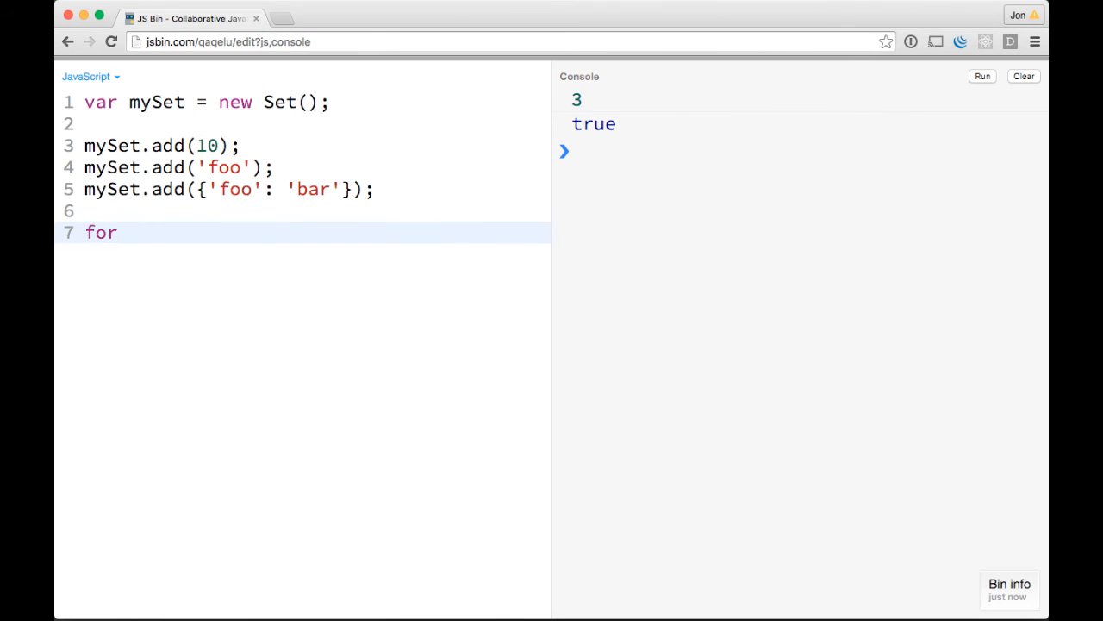
{"action": "type", "text": "(let)"}
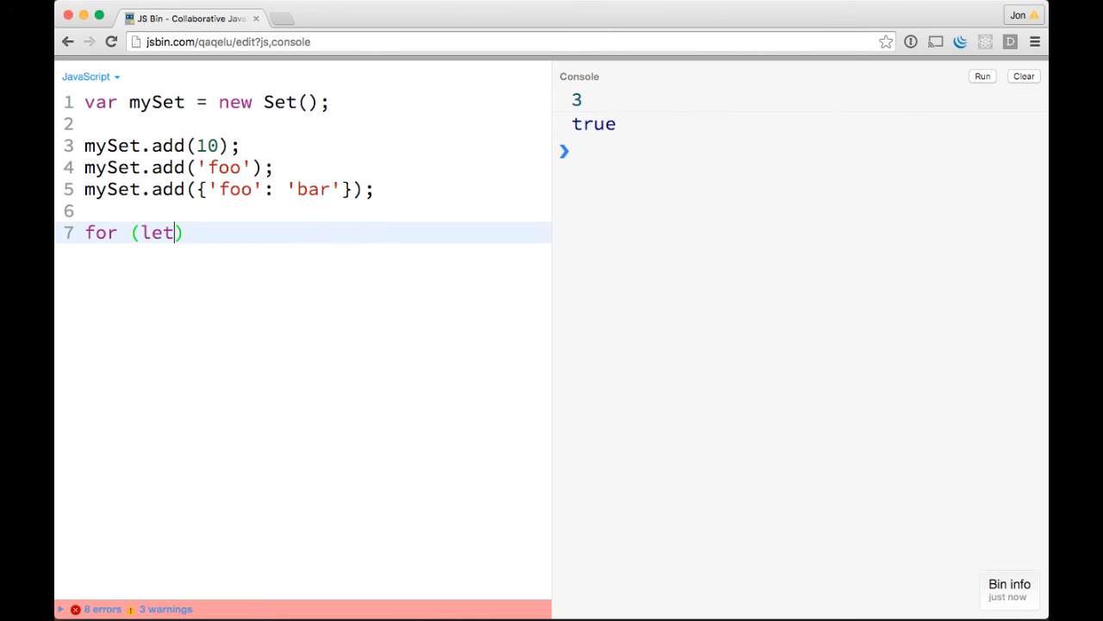
{"action": "type", "text": "item"}
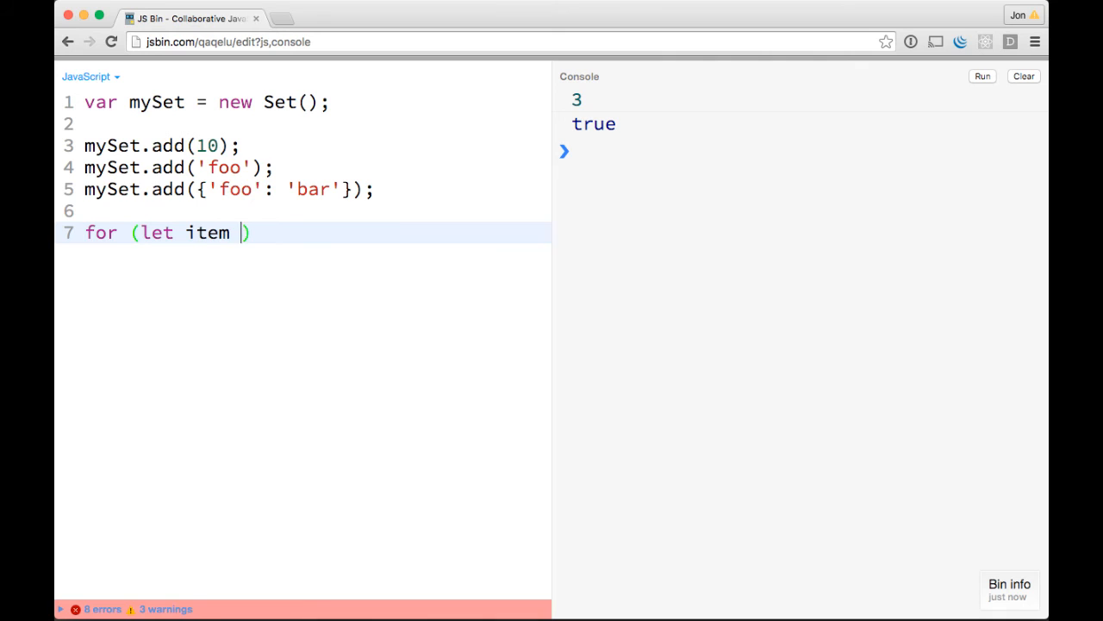
{"action": "type", "text": "of"}
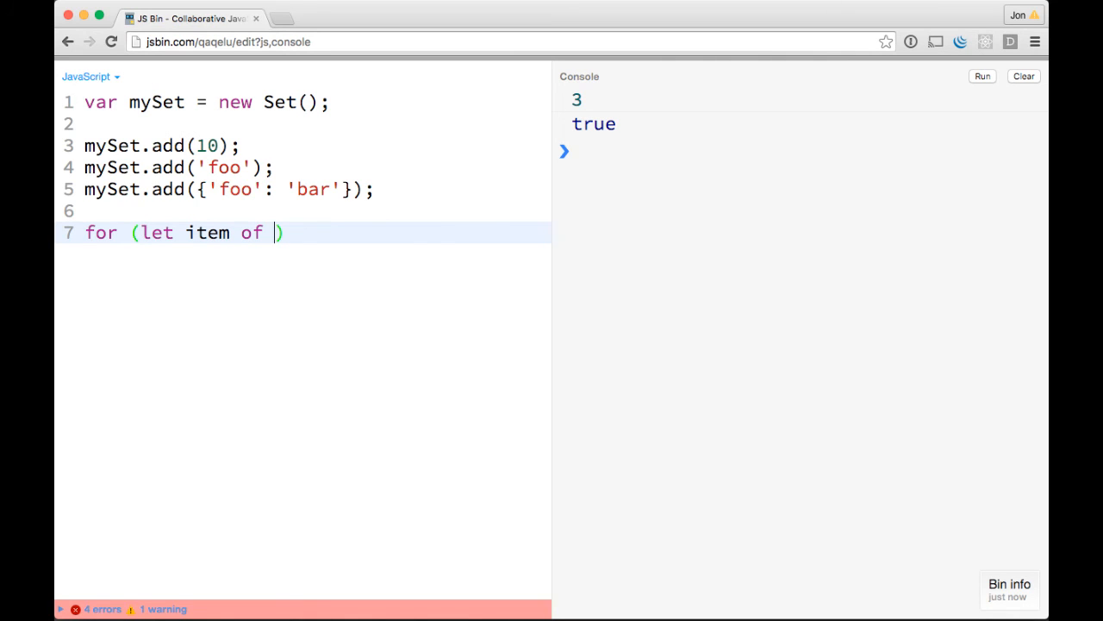
{"action": "type", "text": "mySet"}
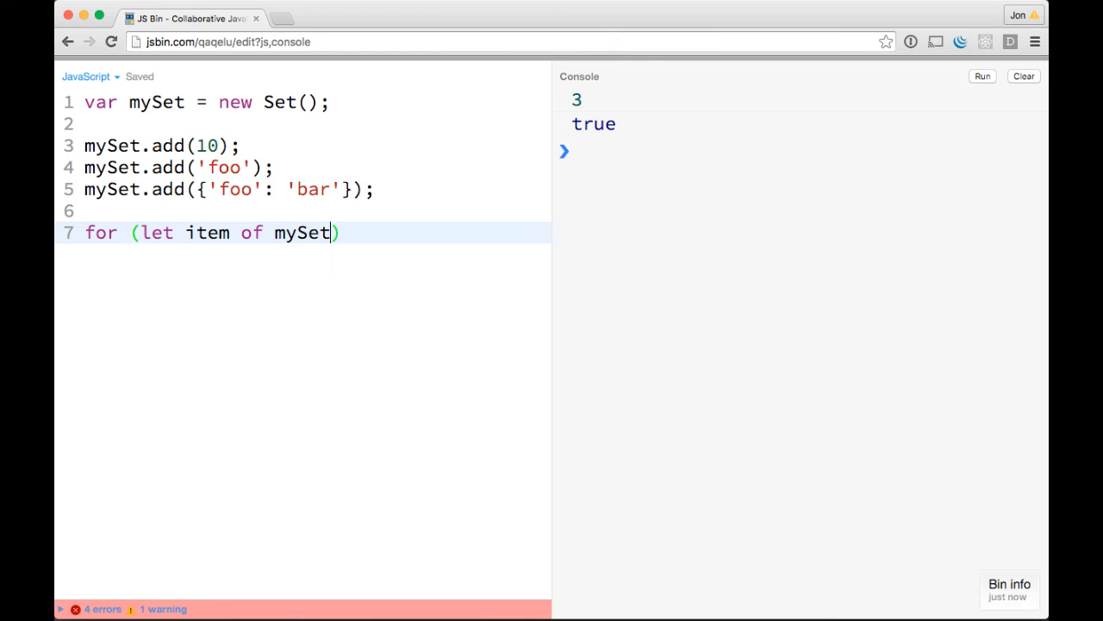
{"action": "type", "text": "{"}
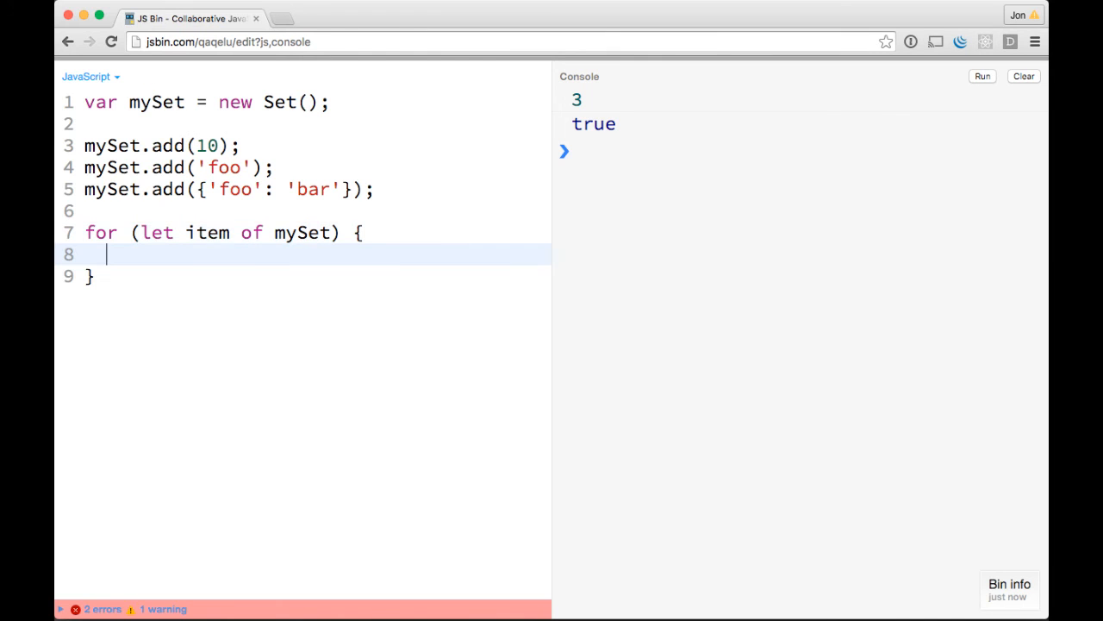
{"action": "type", "text": "console.log(item);"}
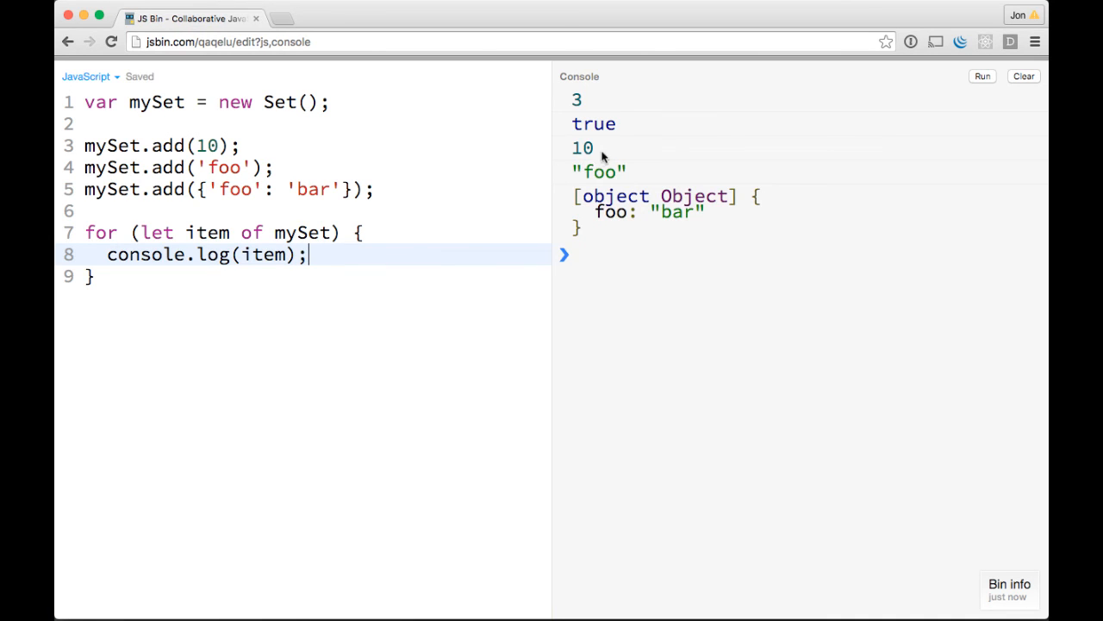
Step: Clear the console so only 10, "foo" and the {foo: "bar"} object remain
{"action": "left_click", "coordinate": [1025, 76]}
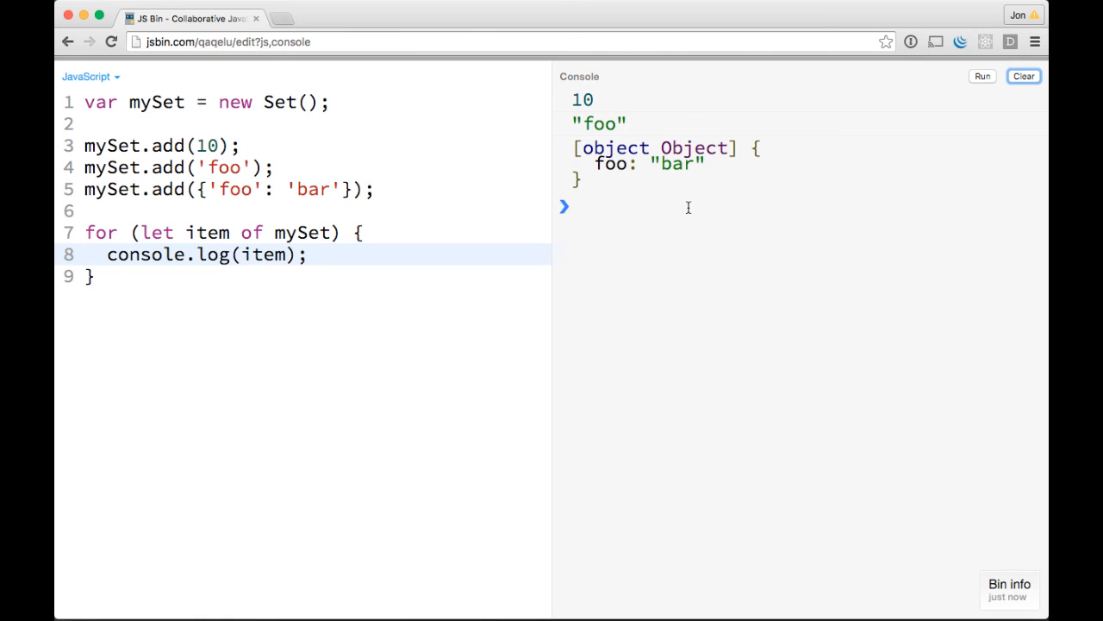
{"action": "mouse_move", "coordinate": [336, 176]}
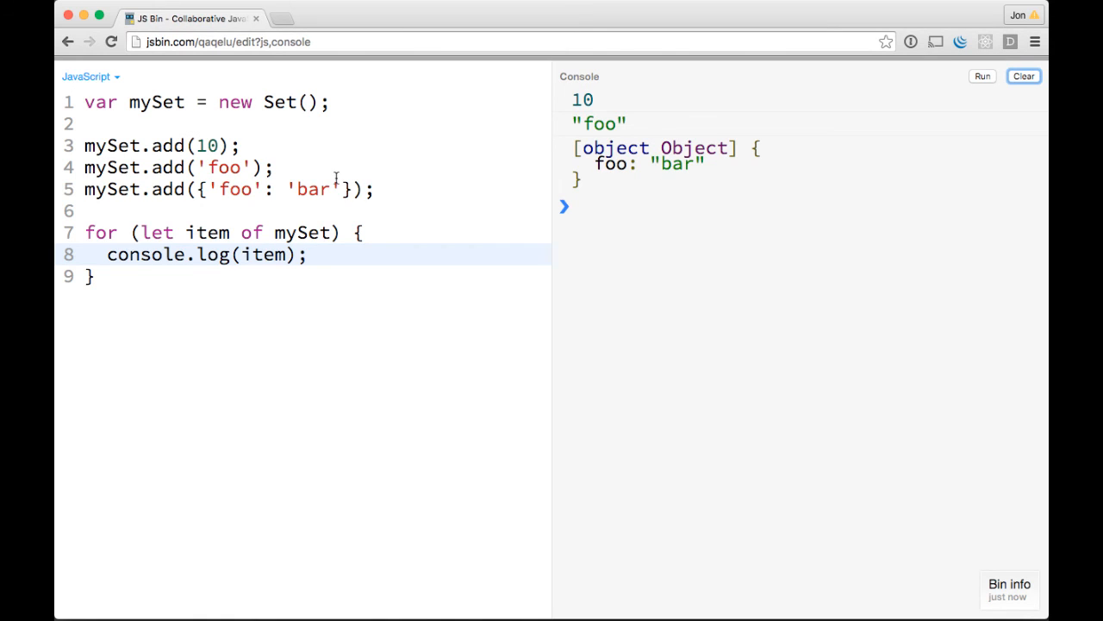